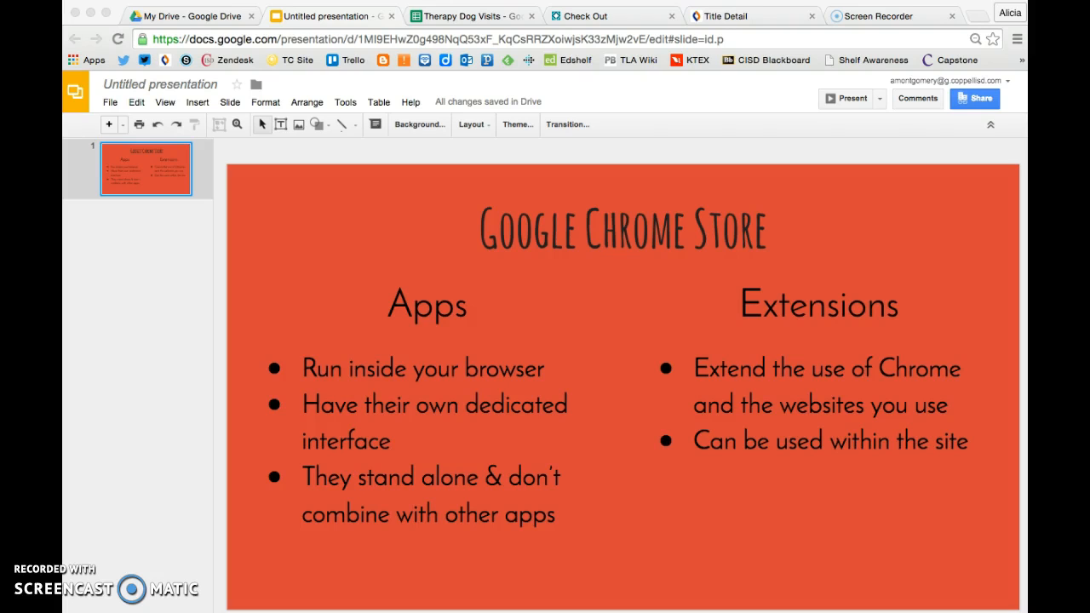
mouse_move(703, 344)
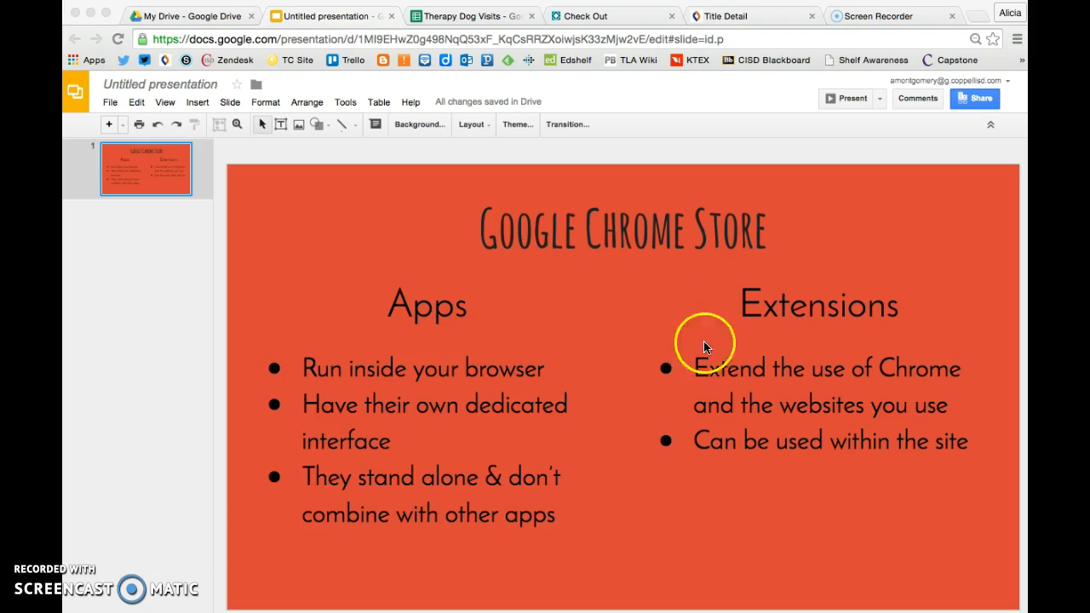
mouse_move(650, 541)
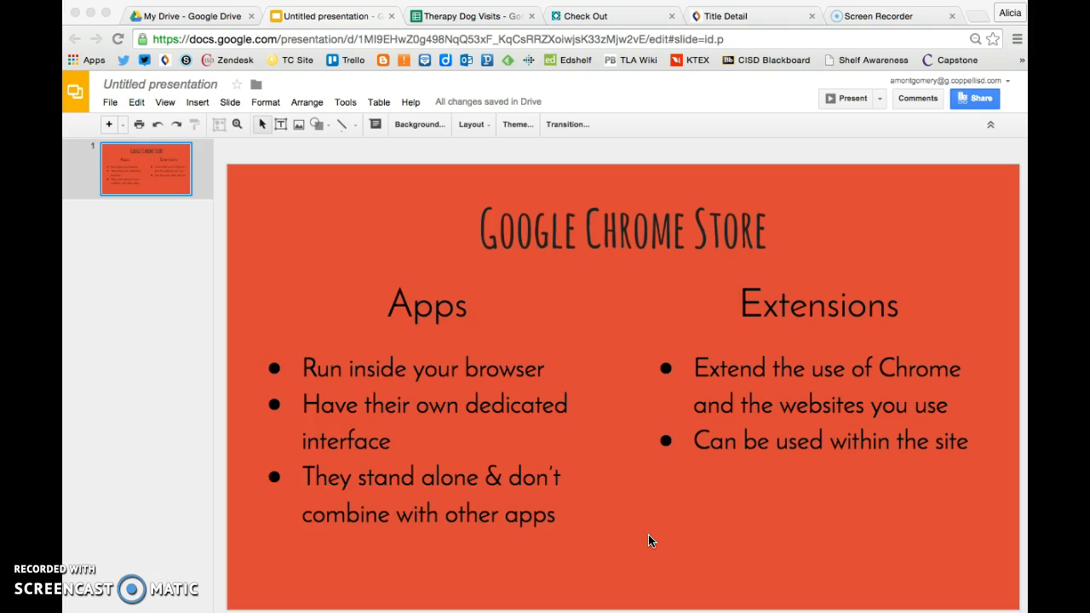
mouse_move(865, 535)
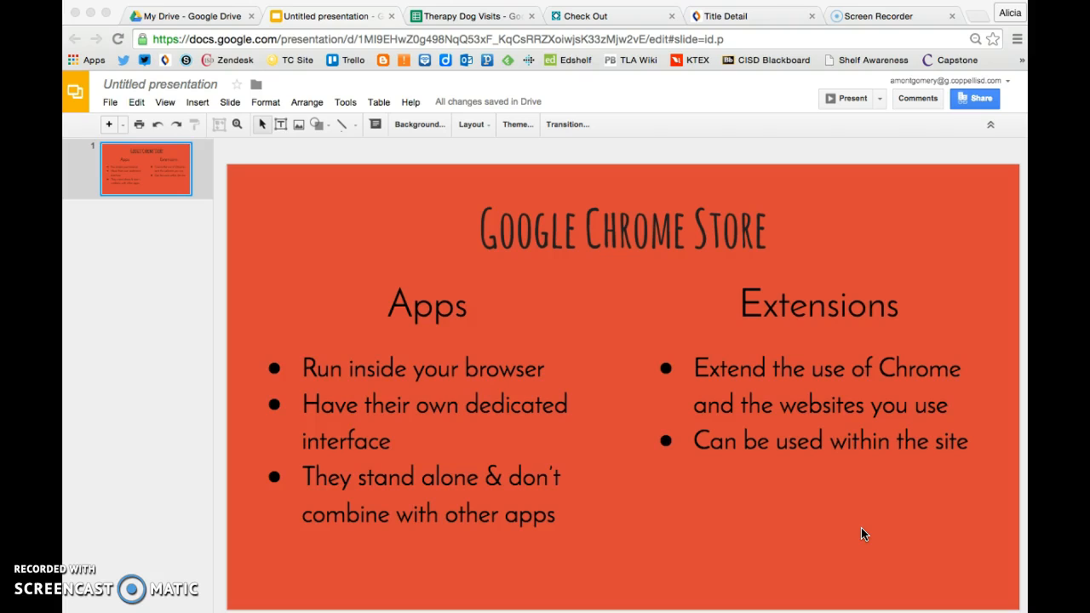
mouse_move(1014, 85)
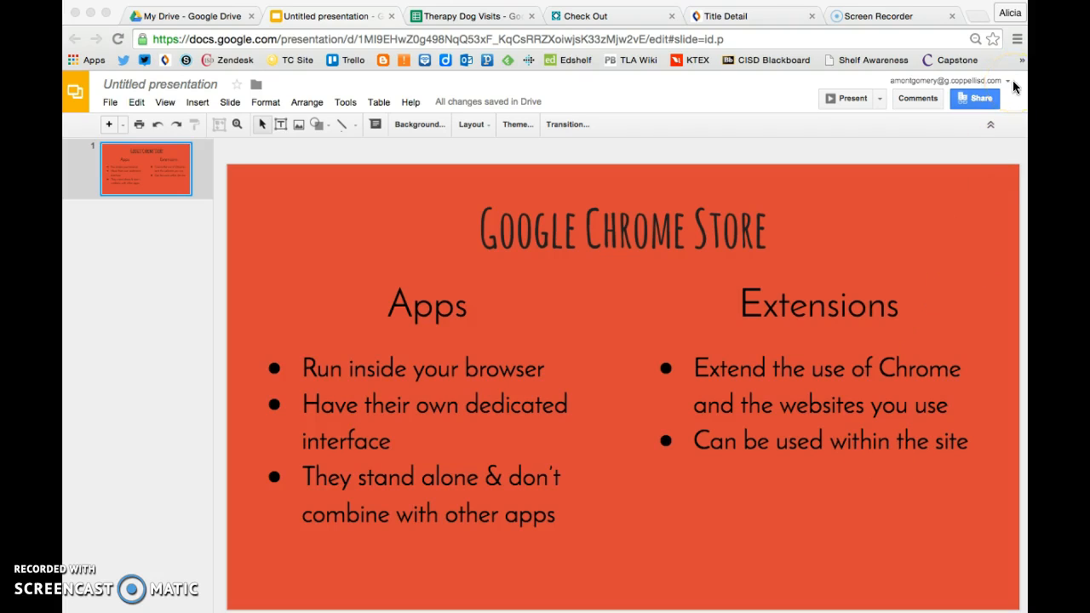
mouse_move(975, 96)
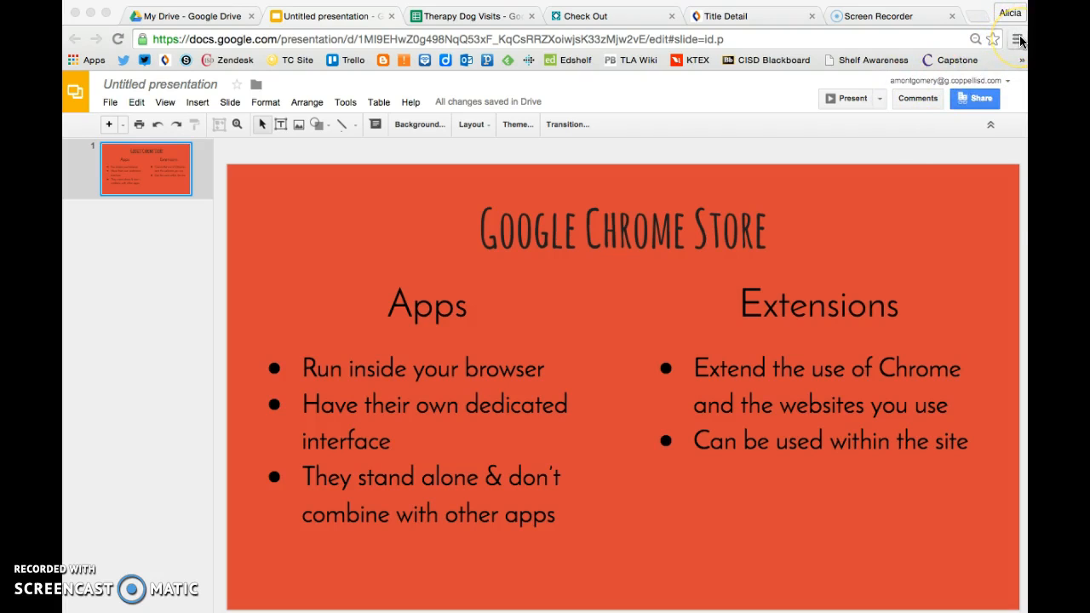
Reach Chrome's Settings page from the main menu in a new tab.
left_click(1015, 39)
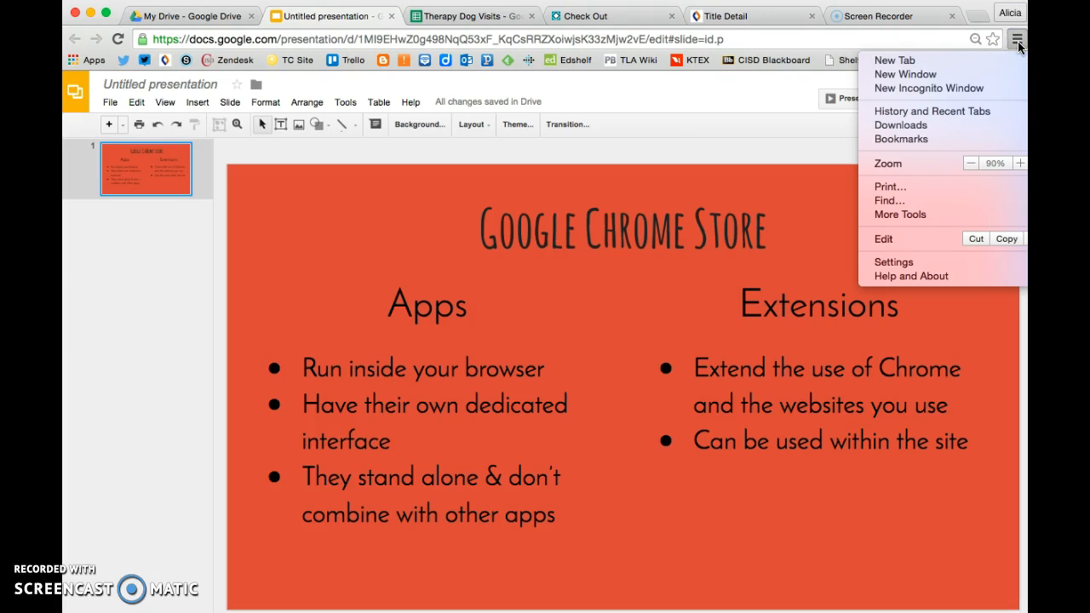
mouse_move(894, 263)
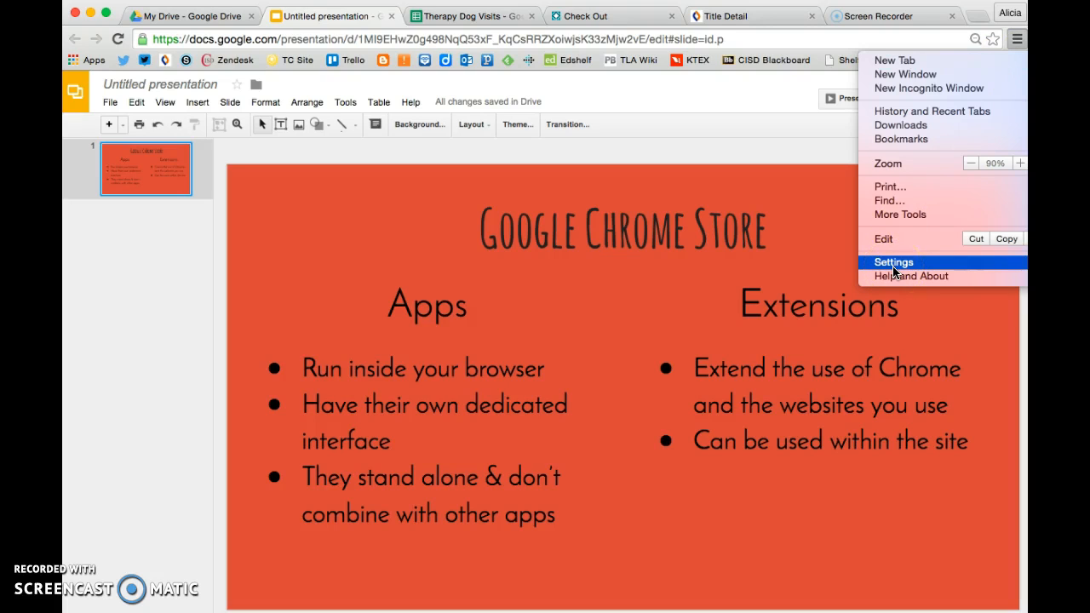
left_click(893, 269)
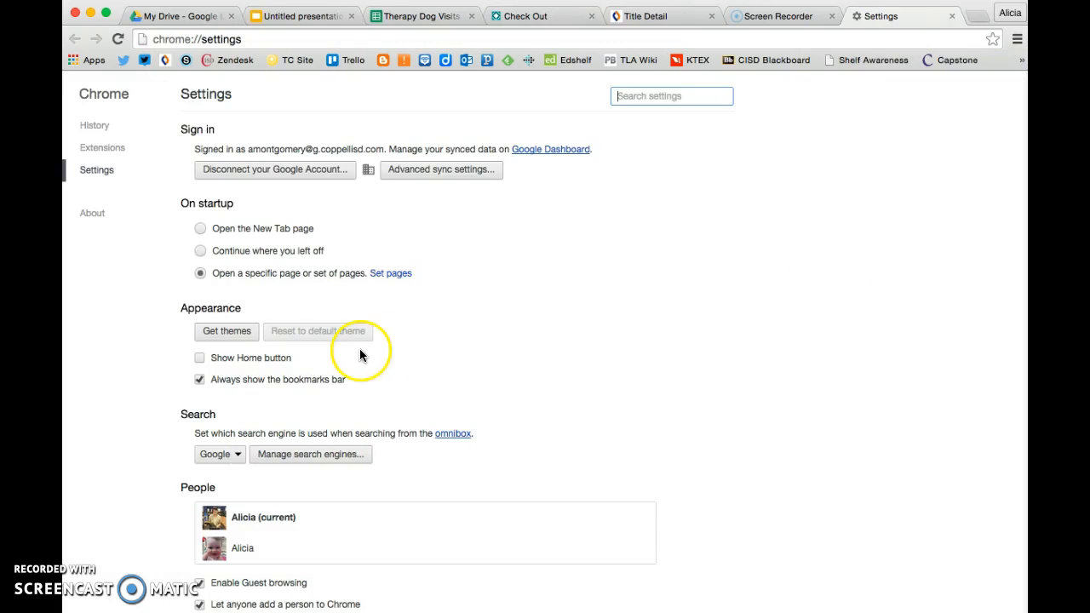
mouse_move(92, 153)
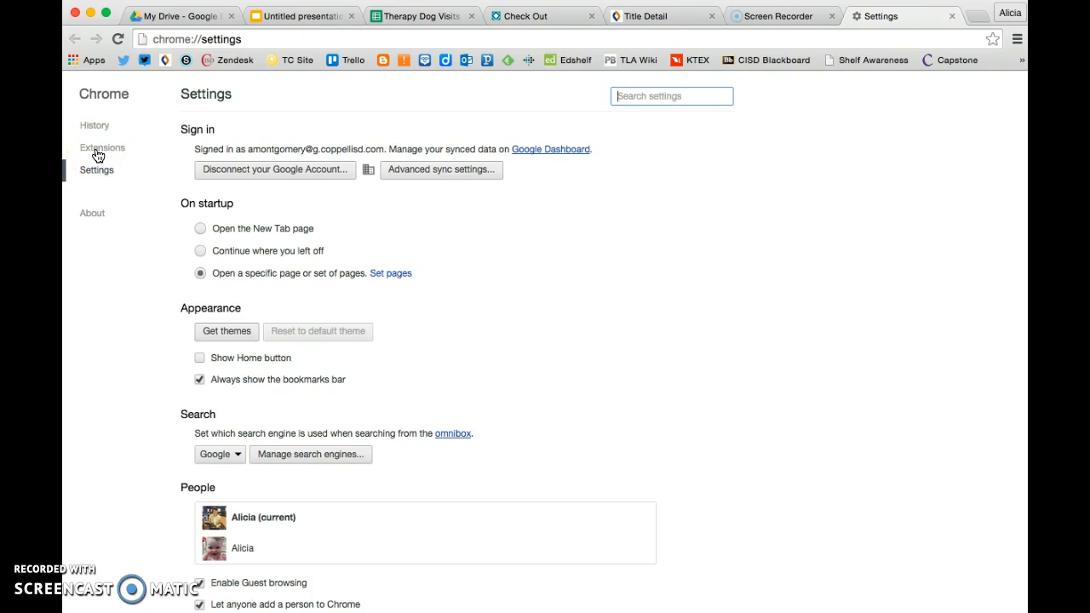
Show the installed extensions list and scroll through it toward the Web Store link.
left_click(103, 146)
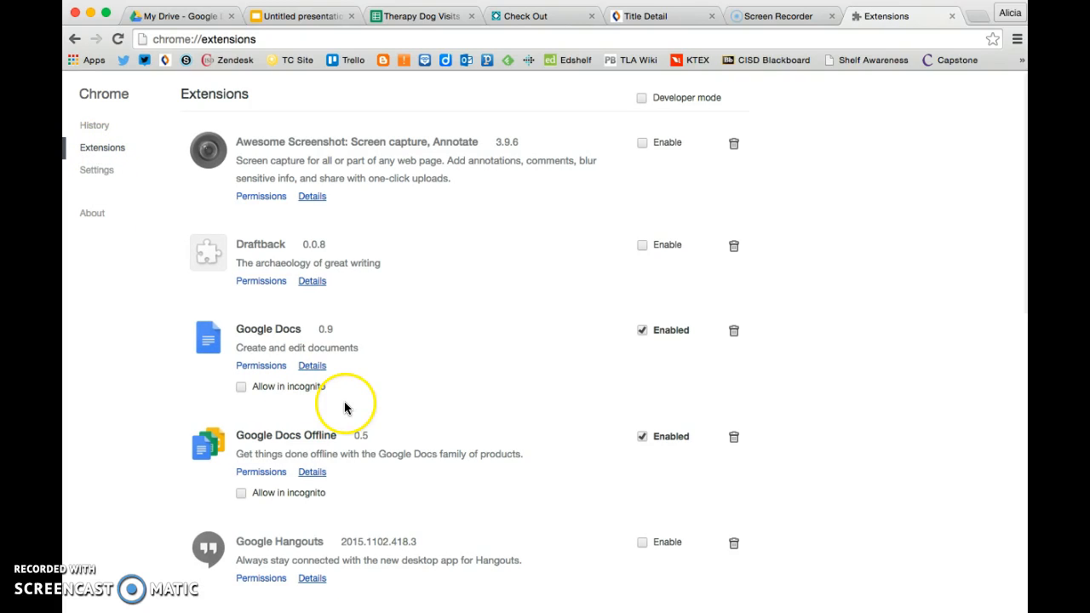
mouse_move(467, 201)
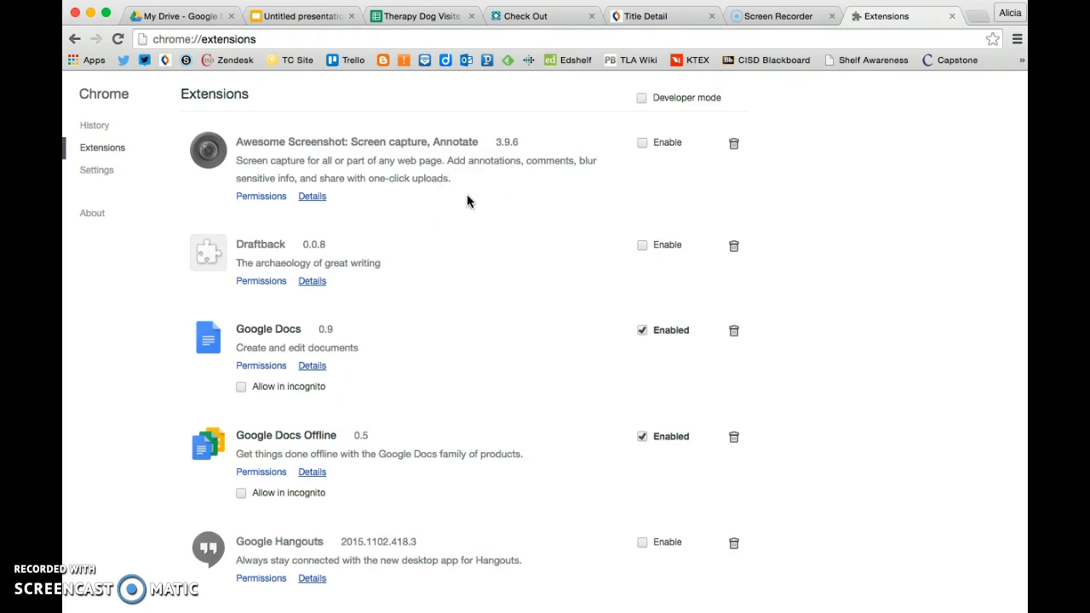
scroll("down", 3)
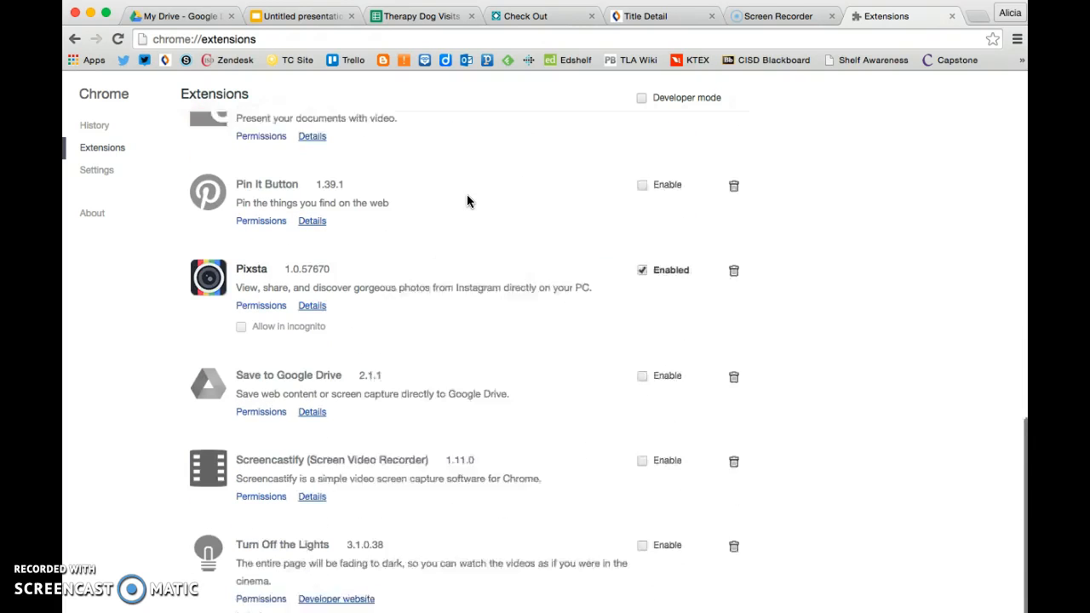
scroll("down", 3)
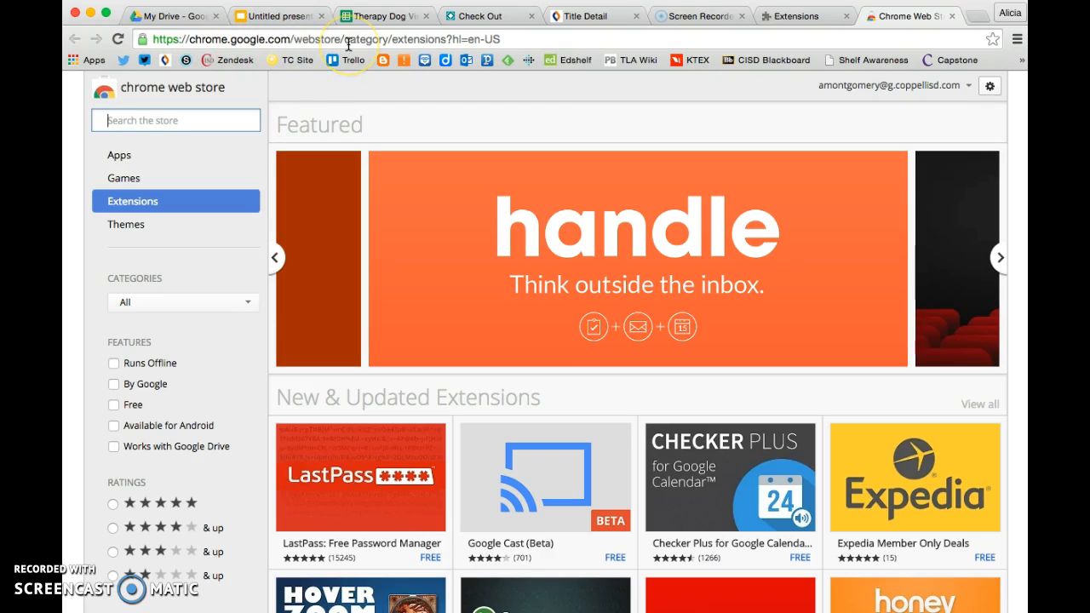
left_click(1000, 258)
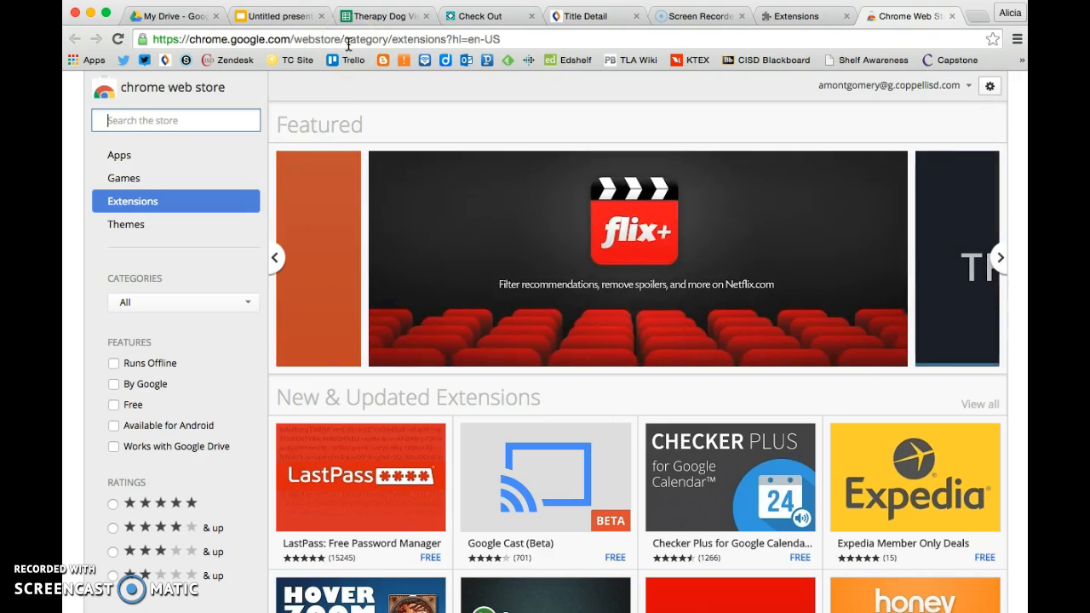
mouse_move(119, 198)
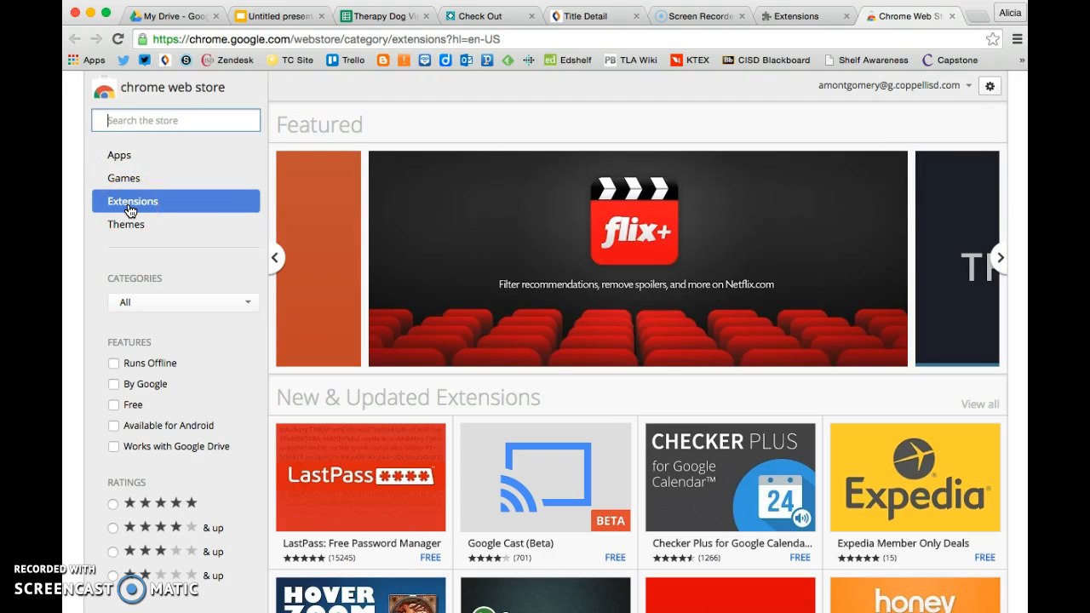
left_click(1000, 257)
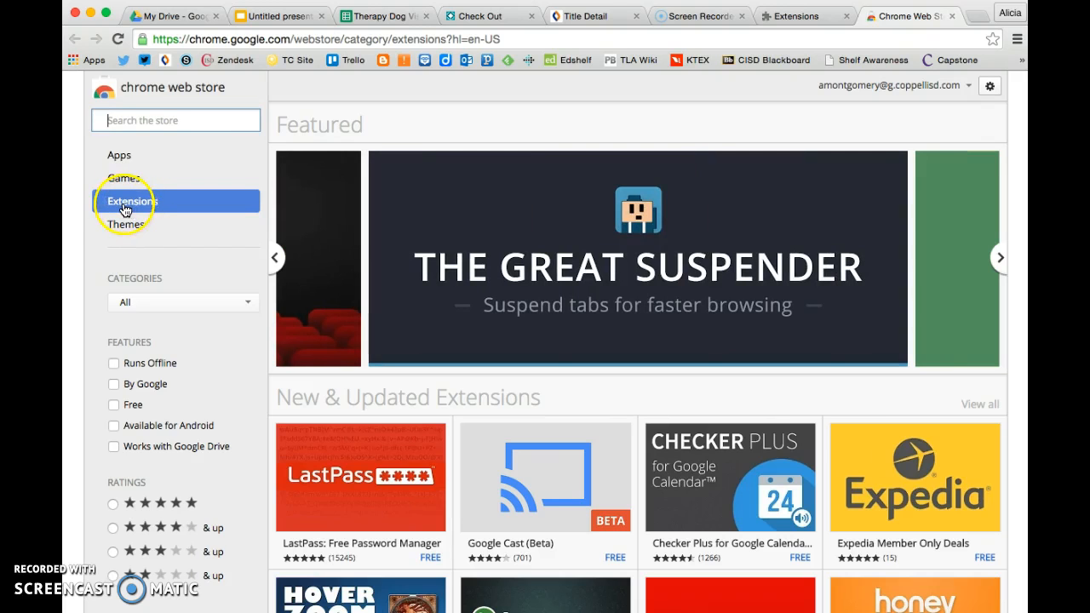
left_click(120, 153)
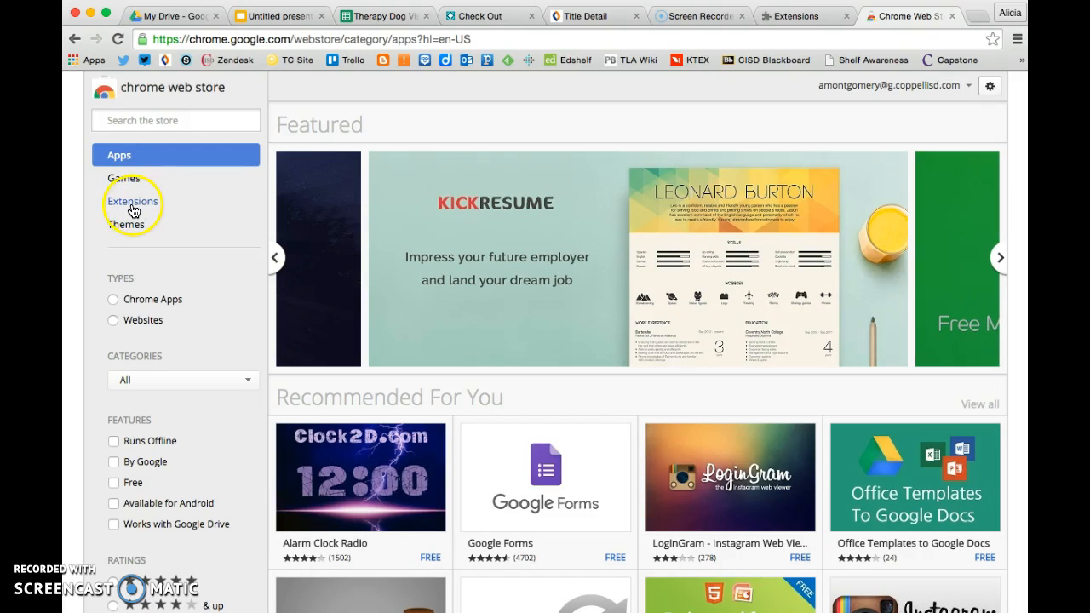
left_click(133, 201)
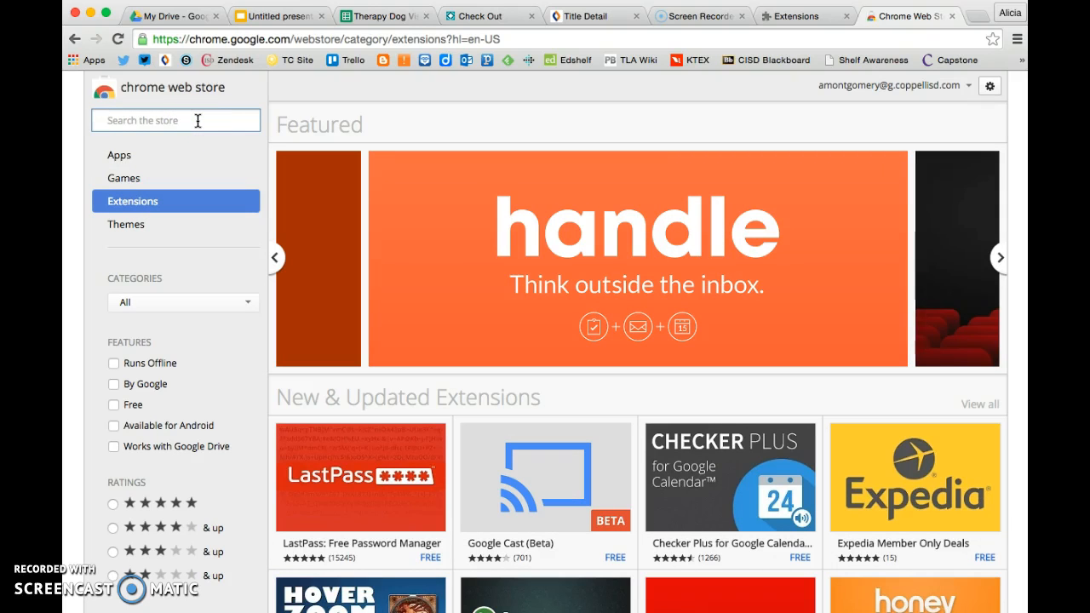
left_click(999, 257)
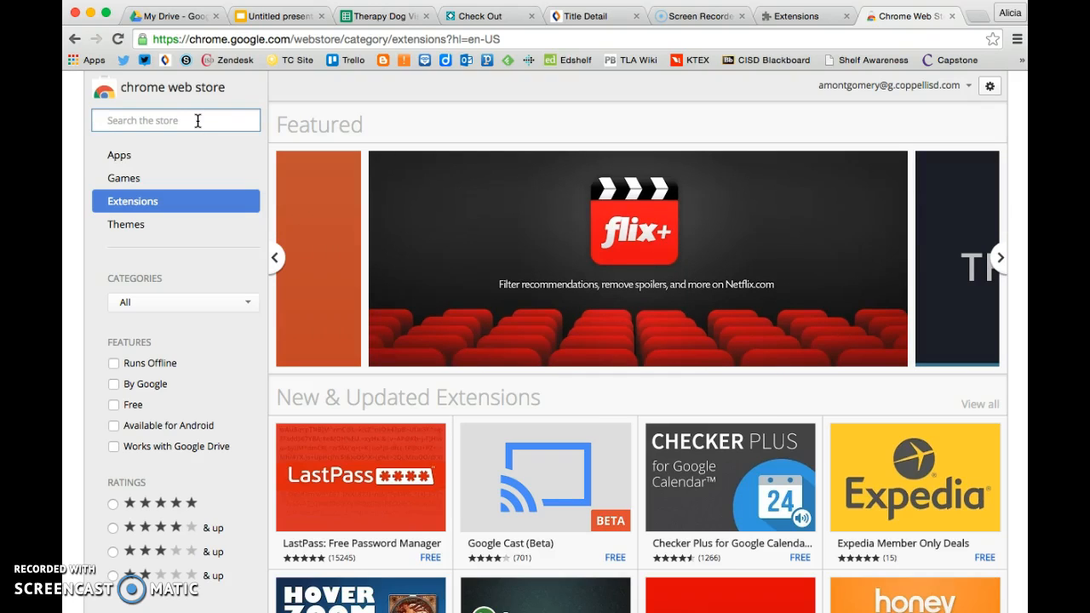
Search the store for 'read and write' and view the Read&Write for Google Chrome listing.
type("r")
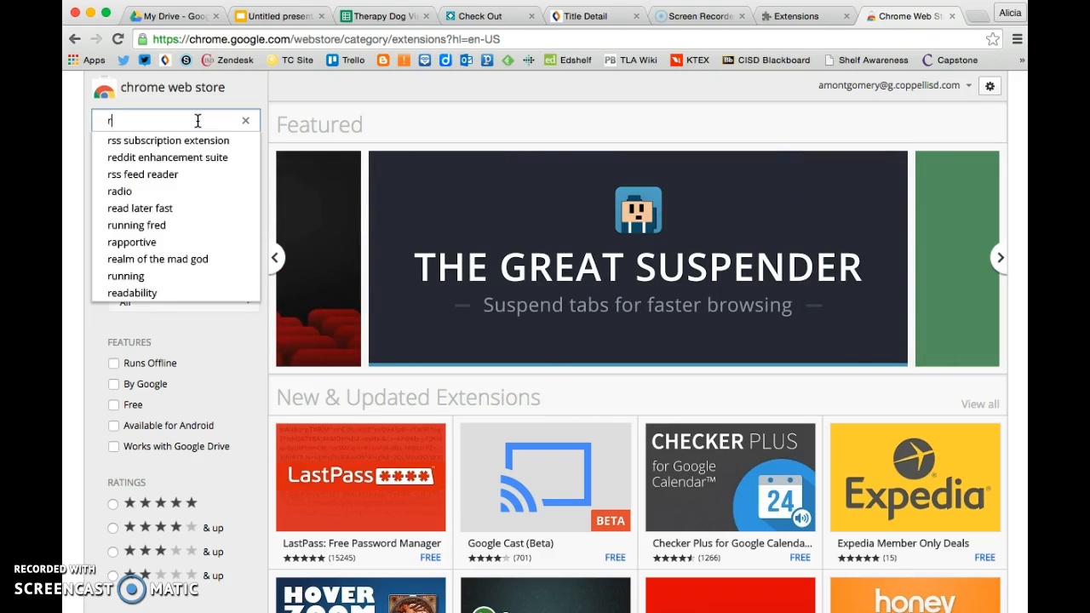
type("read and write")
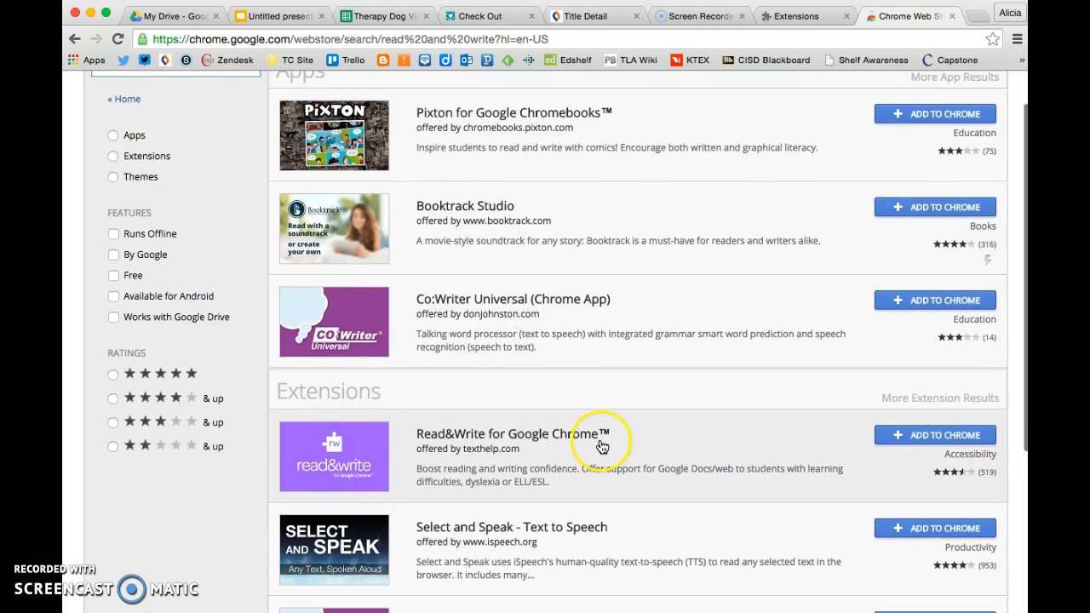
left_click(511, 429)
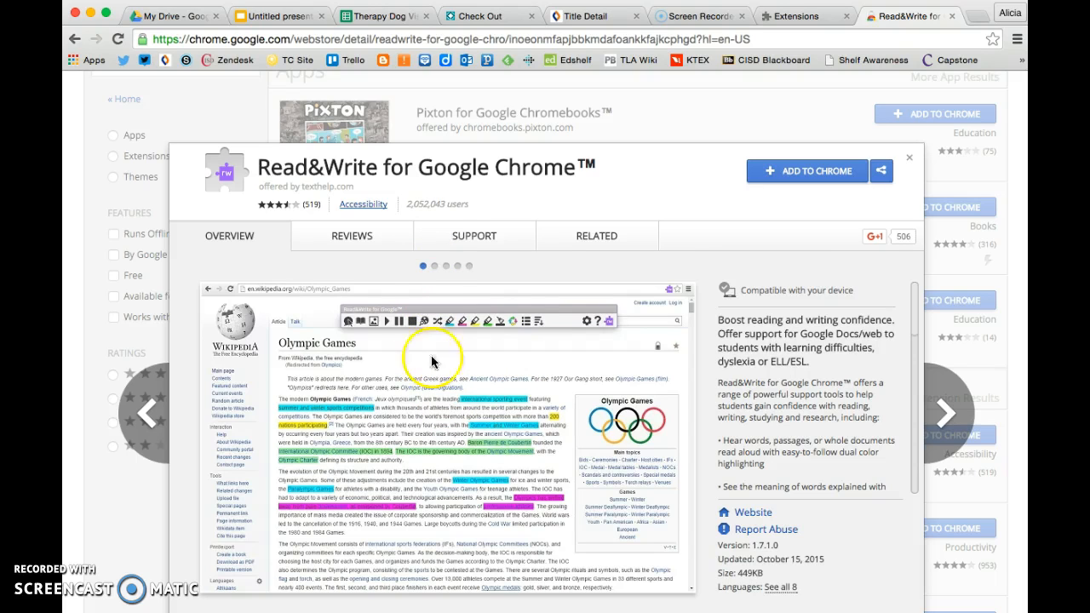
left_click(444, 266)
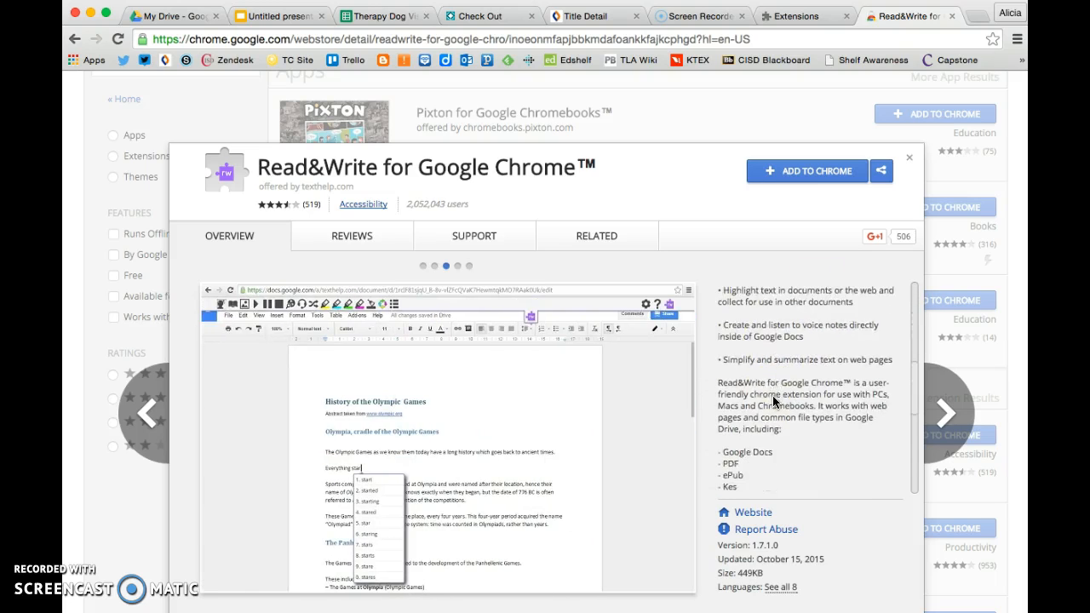
scroll("down", 3)
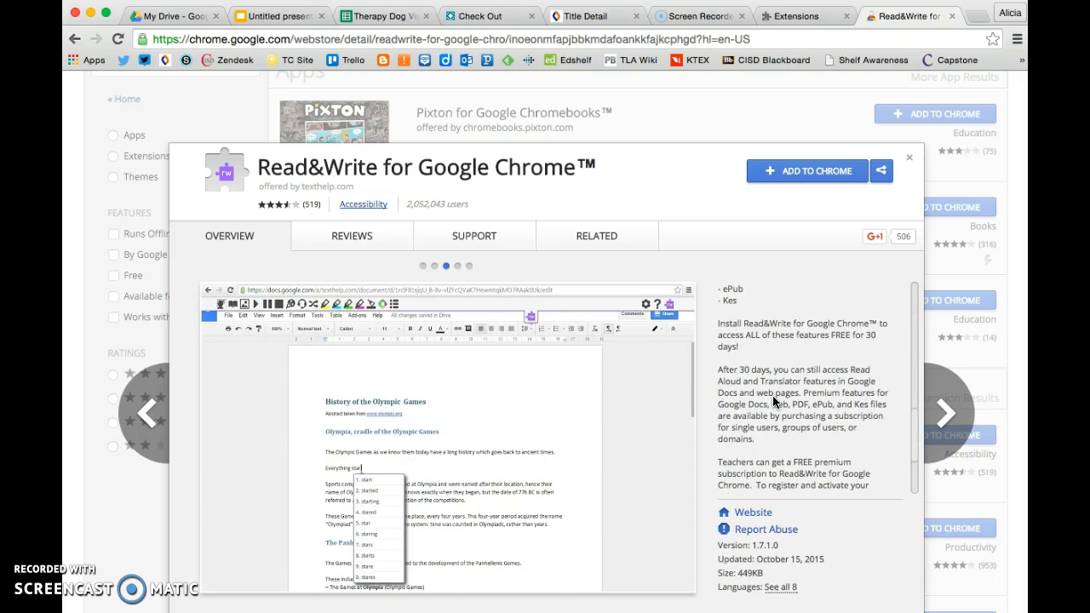
scroll("down", 3)
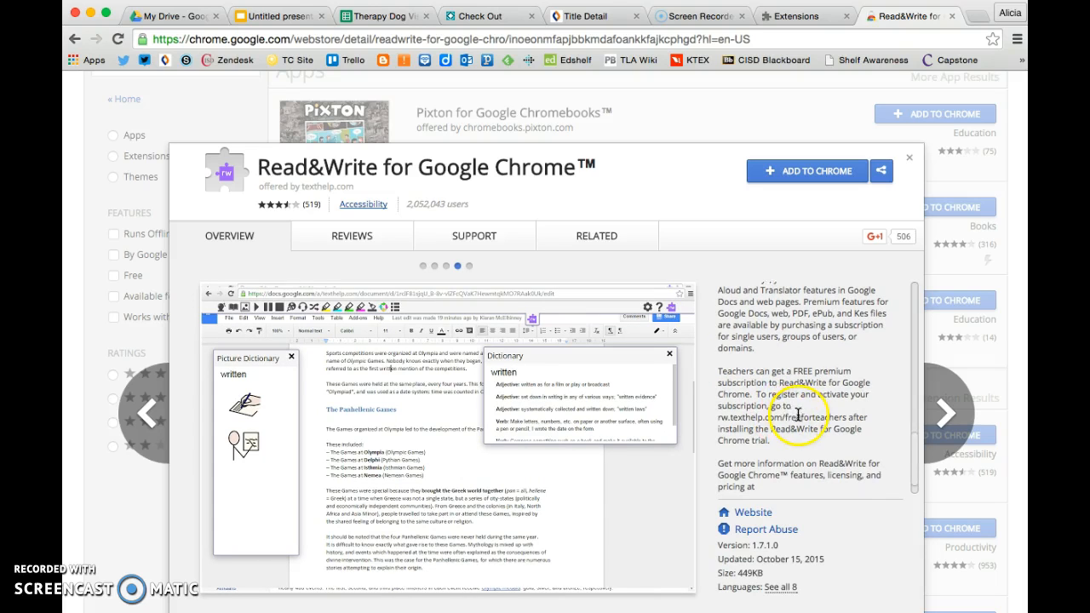
scroll("down", 3)
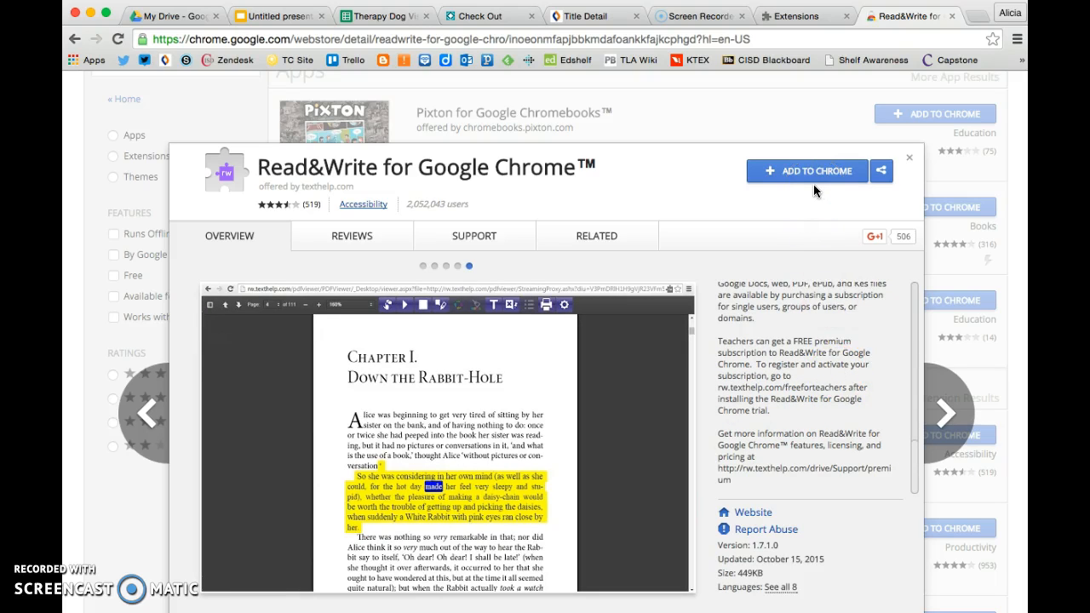
mouse_move(860, 394)
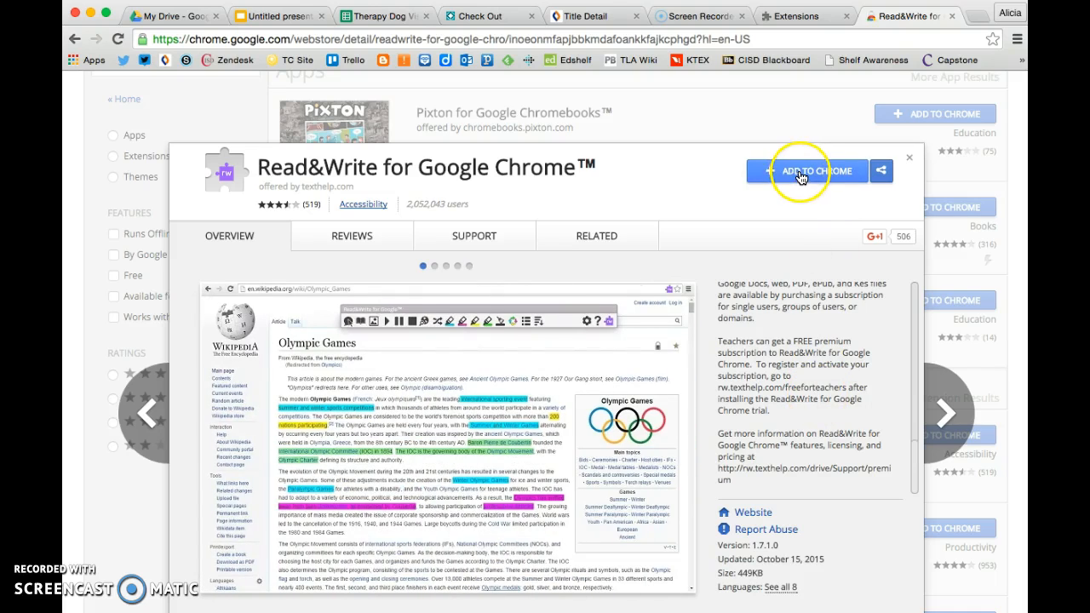
Add Read&Write for Google Chrome to Chrome and approve its requested permissions.
left_click(814, 171)
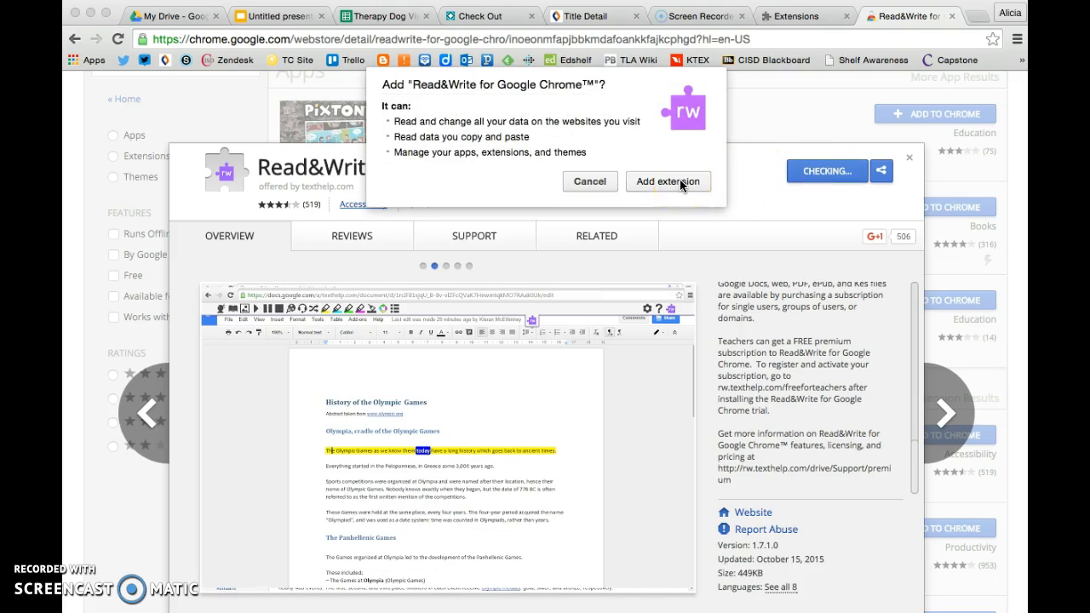
left_click(668, 180)
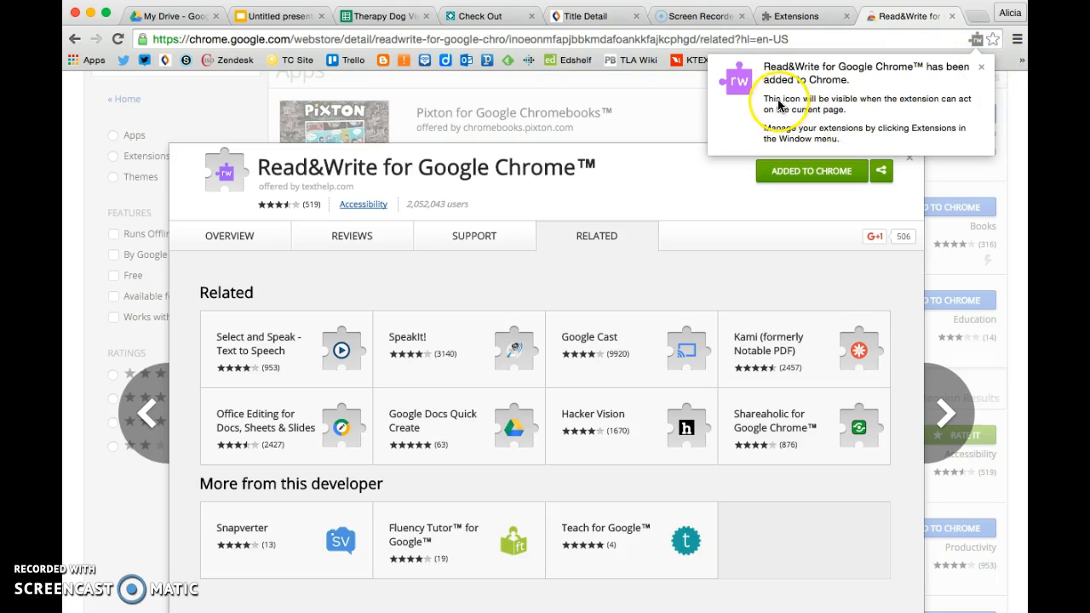
mouse_move(893, 118)
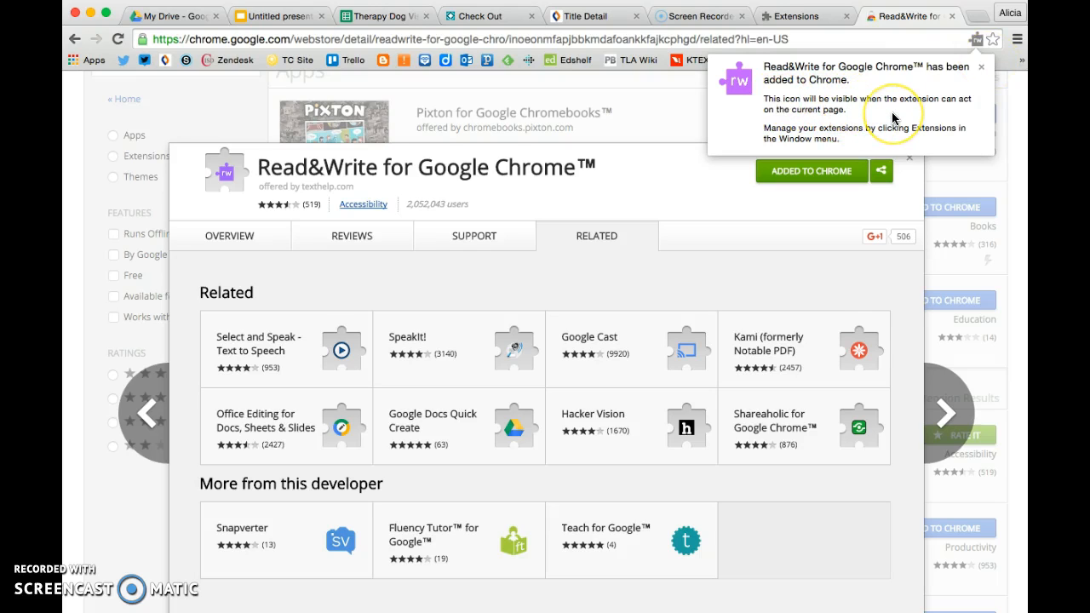
mouse_move(945, 119)
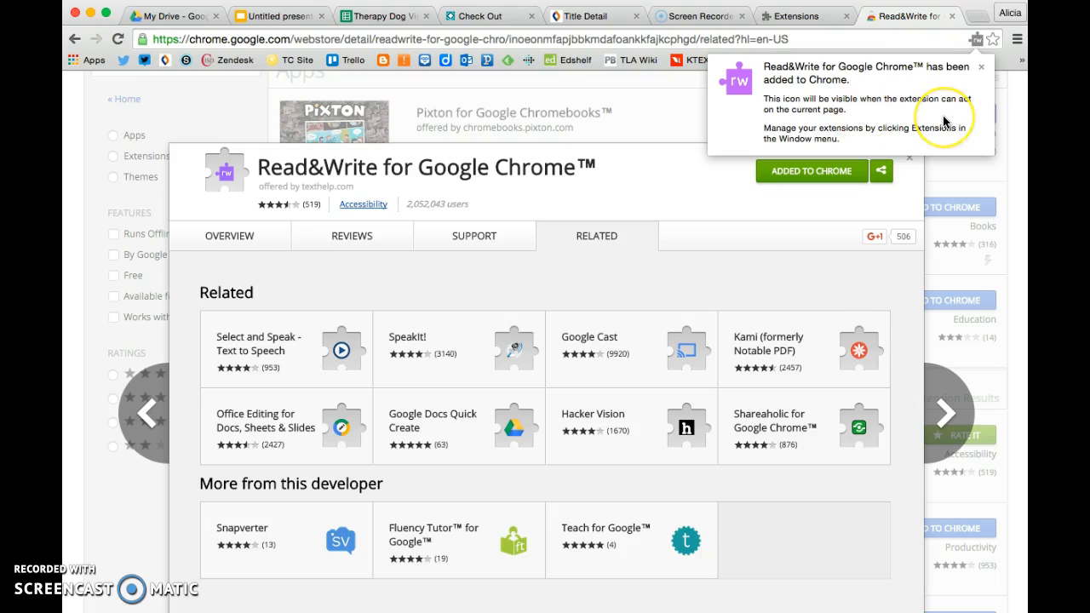
mouse_move(985, 42)
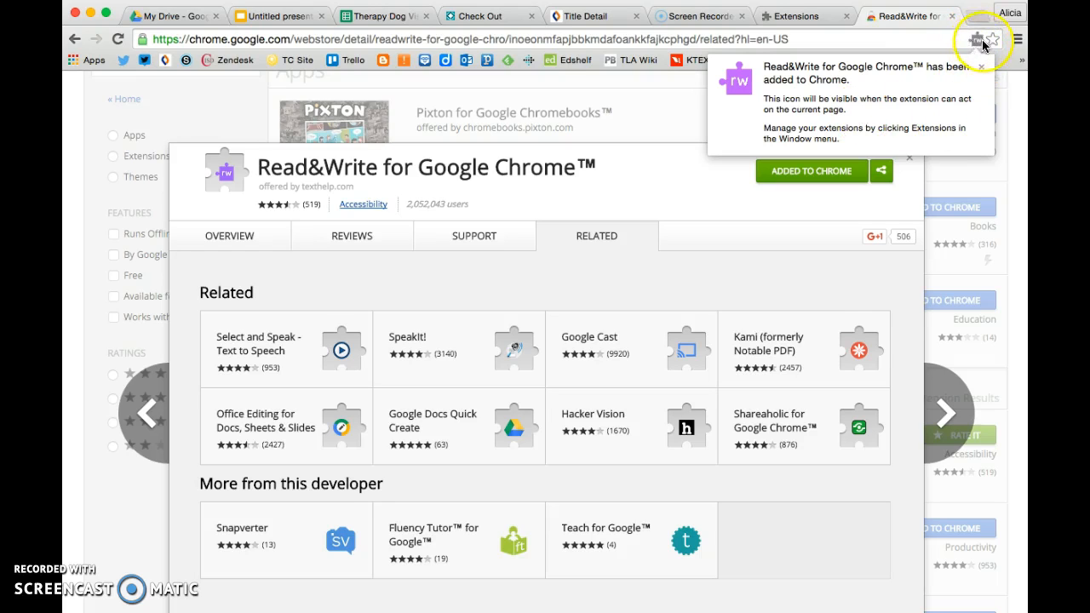
mouse_move(977, 37)
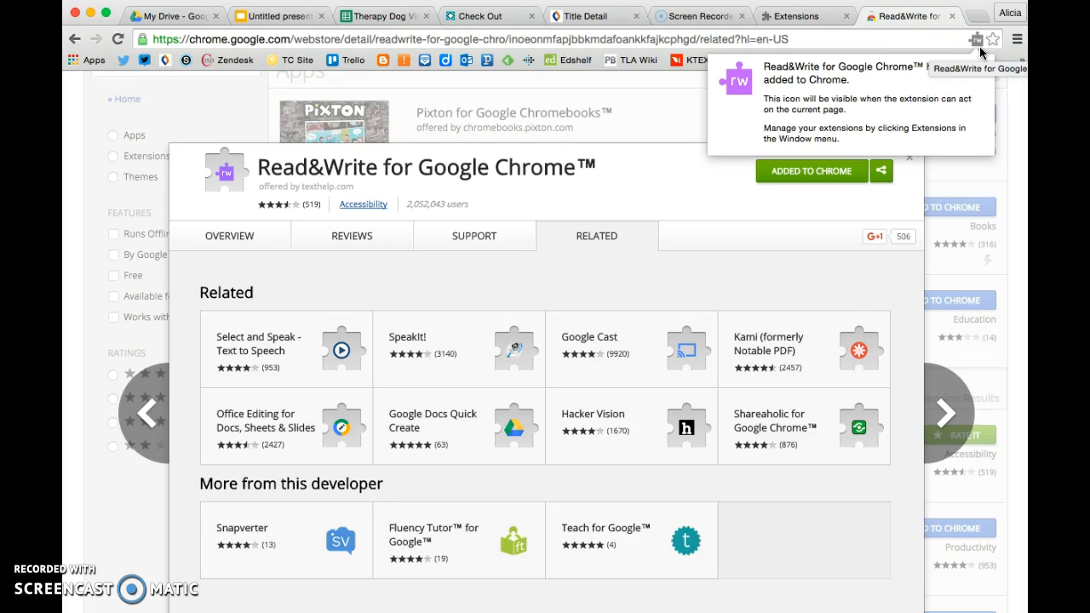
mouse_move(917, 142)
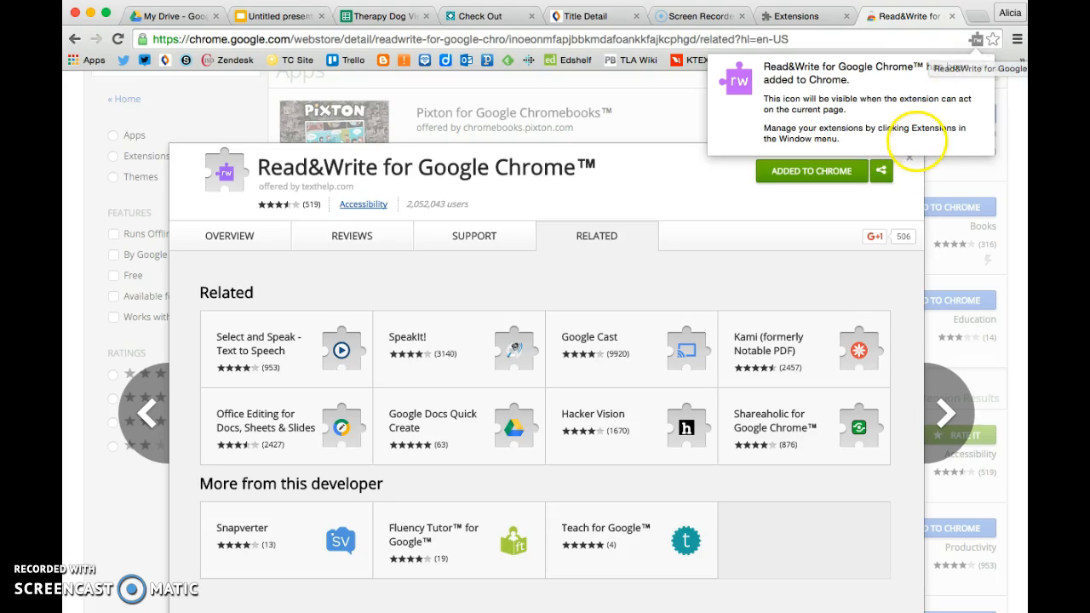
mouse_move(906, 146)
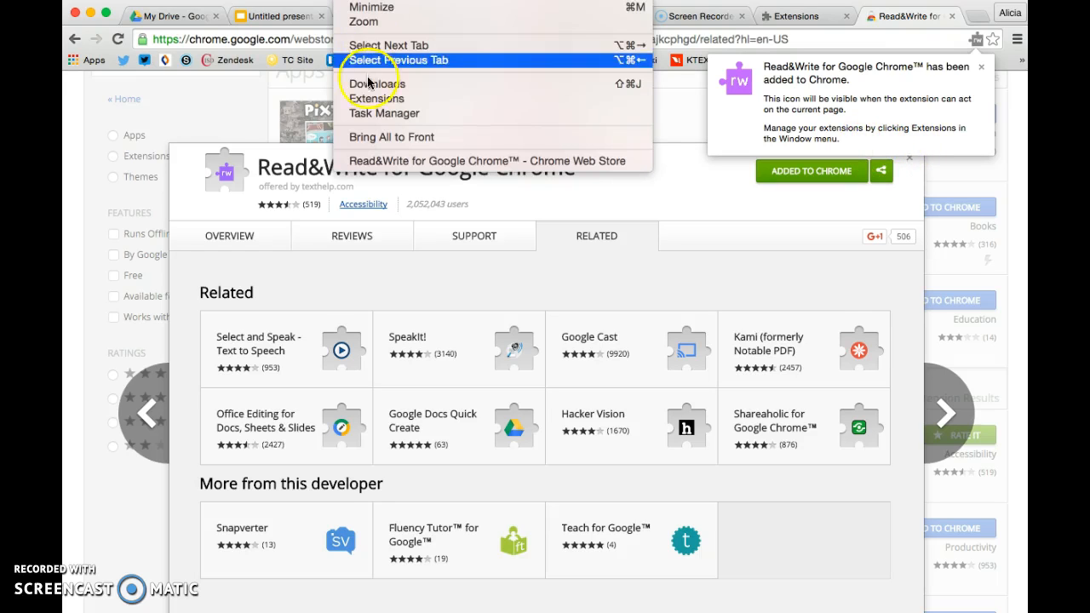
Show the Extensions page listing Read&Write for Google Chrome as enabled.
left_click(378, 97)
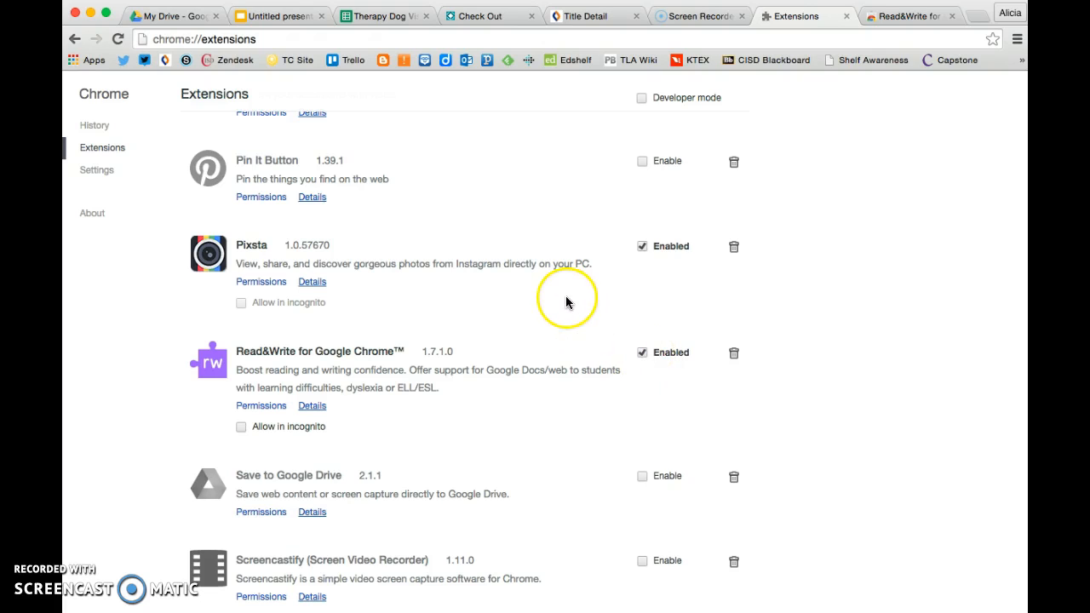
mouse_move(734, 162)
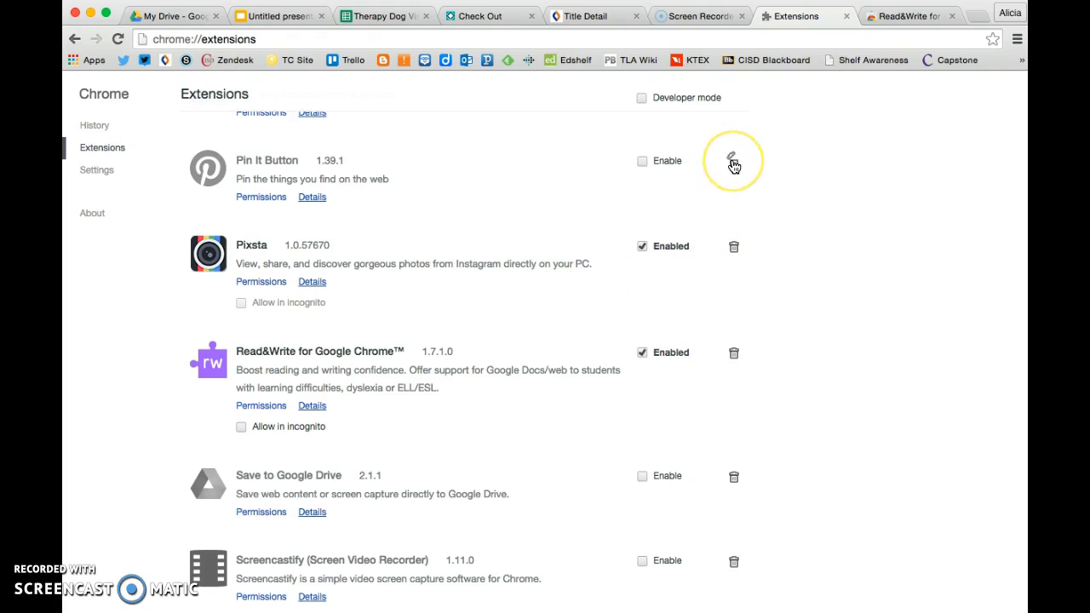
mouse_move(714, 405)
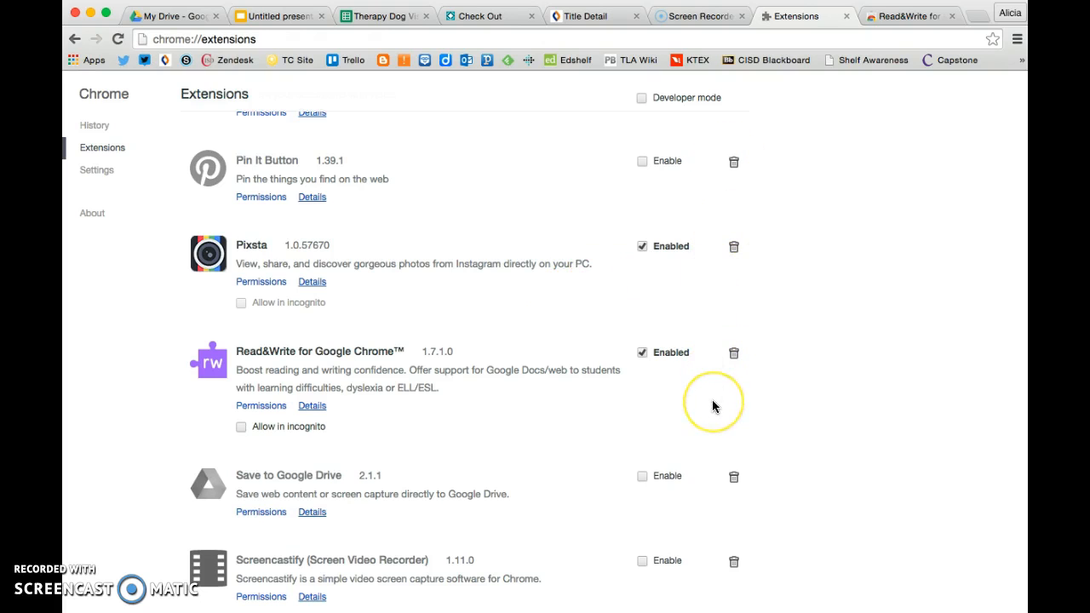
mouse_move(767, 323)
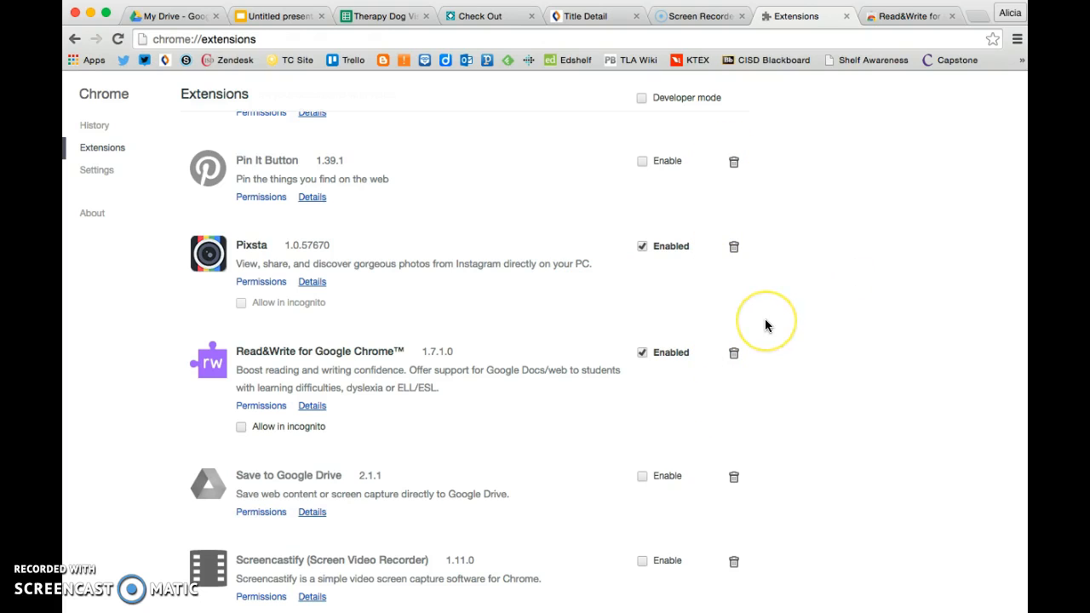
mouse_move(323, 276)
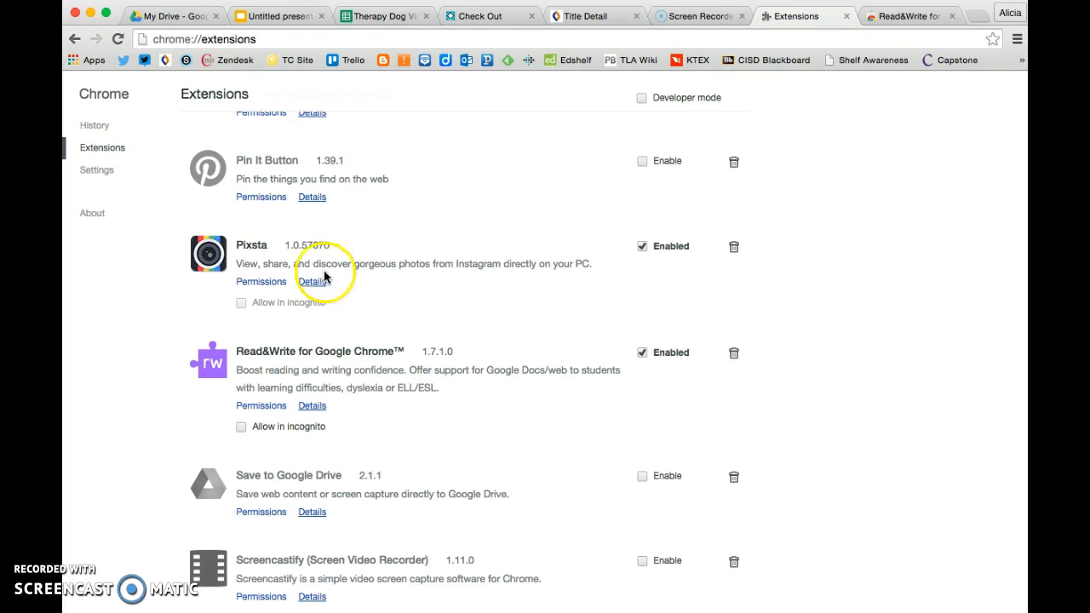
mouse_move(94, 64)
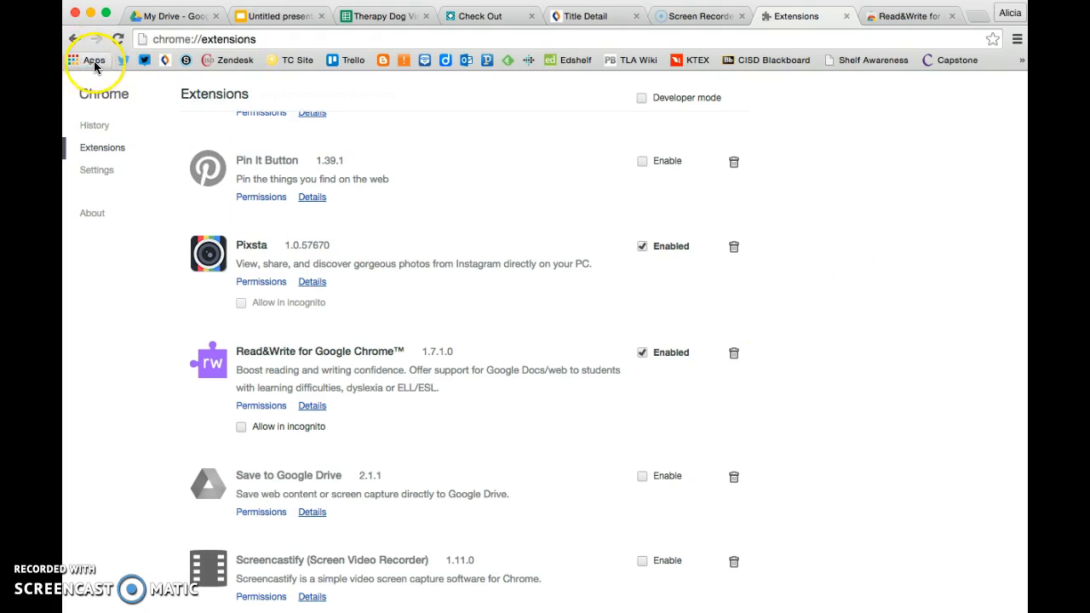
Show chrome://apps from the bookmarks bar with Docs, Drive, Gmail and YouTube launchers.
left_click(85, 60)
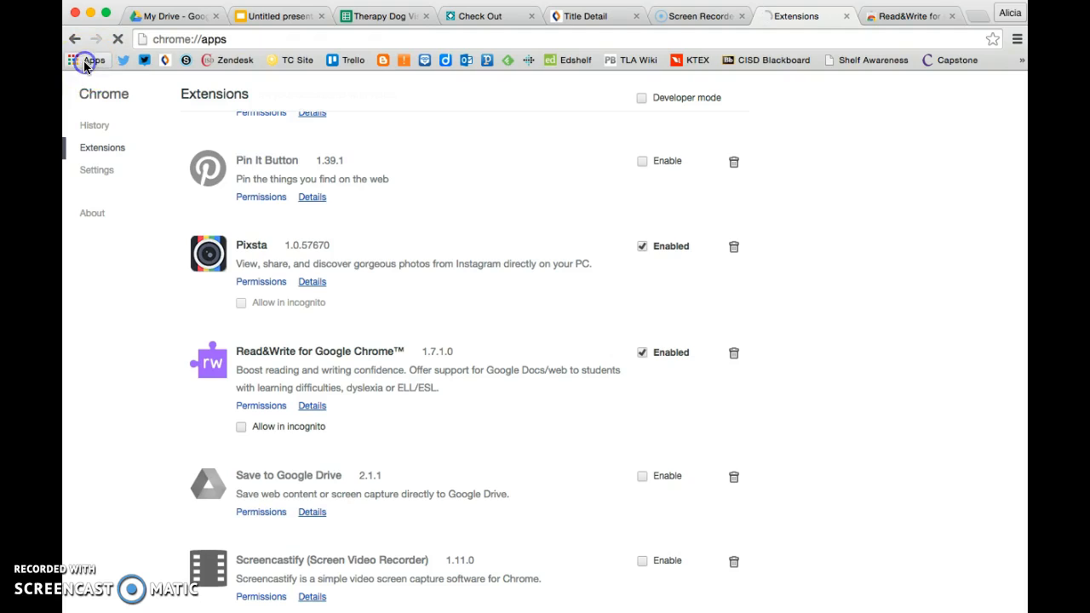
left_click(86, 59)
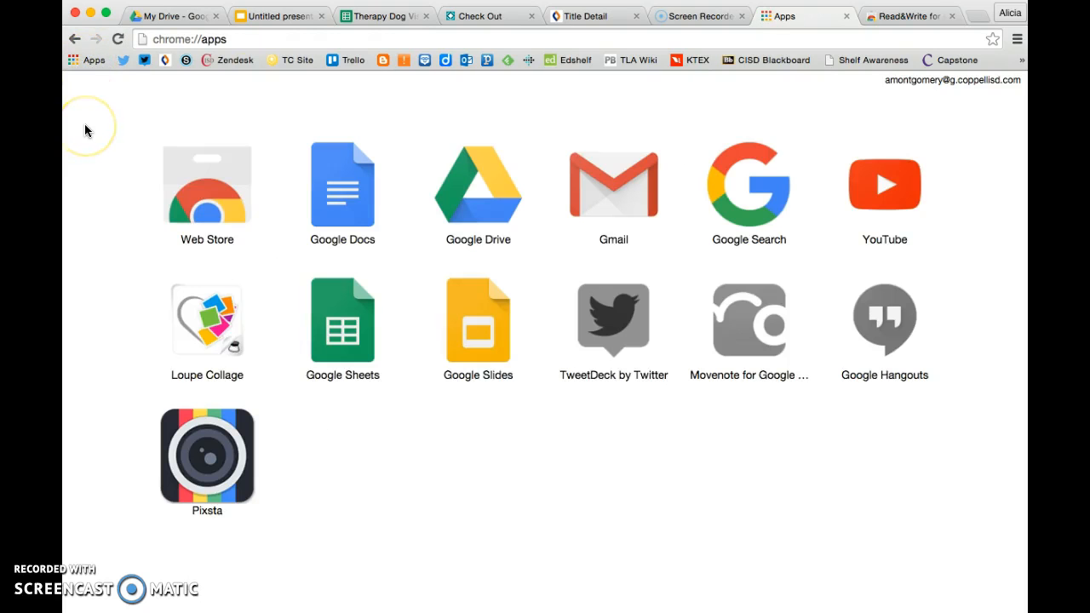
mouse_move(85, 129)
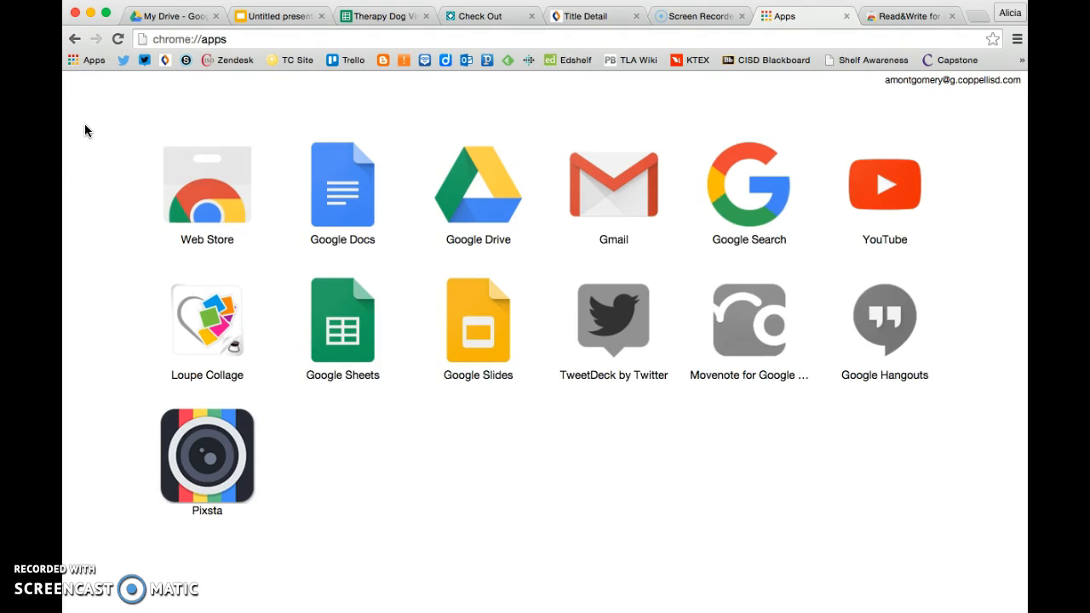
mouse_move(610, 452)
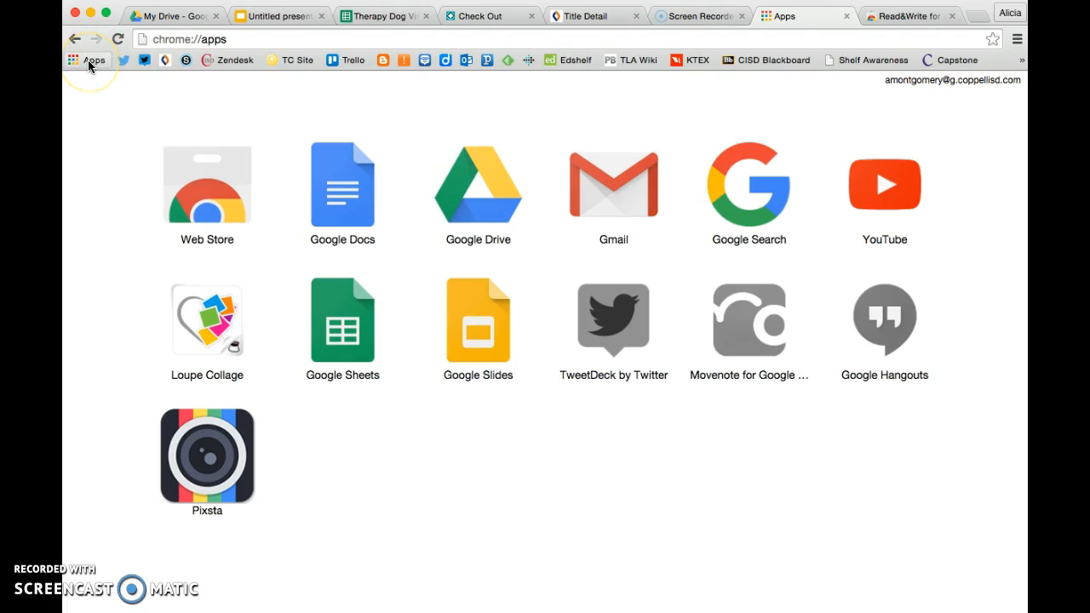
mouse_move(88, 60)
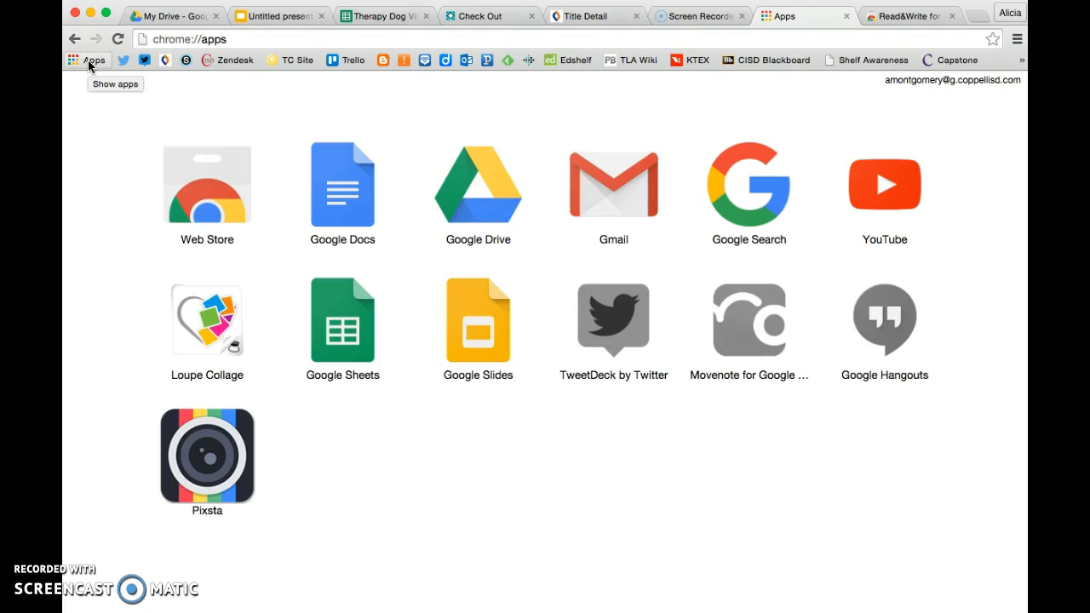
mouse_move(916, 24)
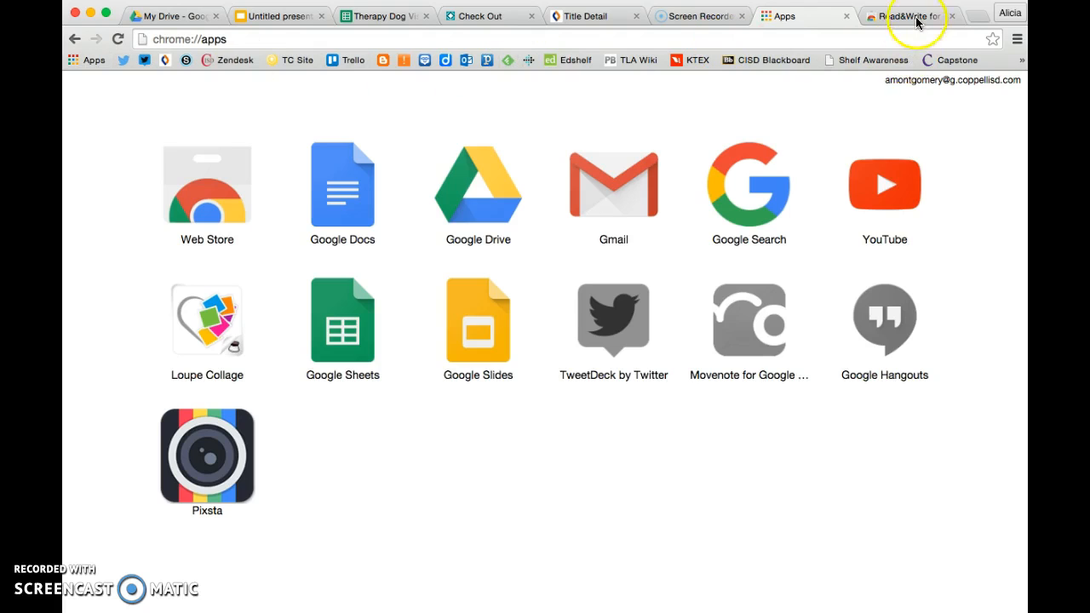
Return to the 'read and write' store results showing Read&Write listed as installed.
left_click(906, 15)
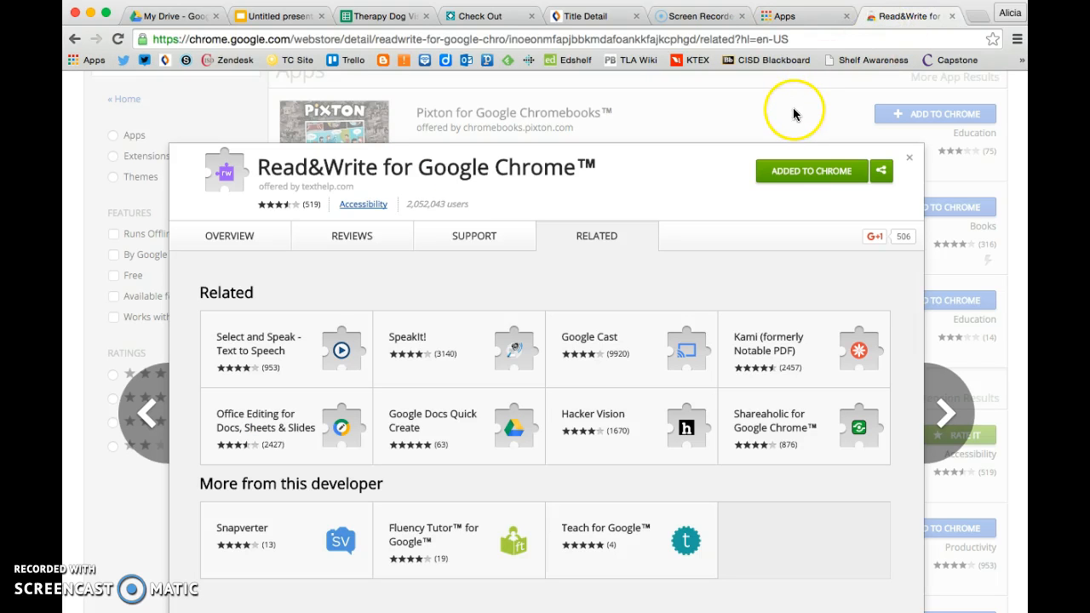
mouse_move(912, 162)
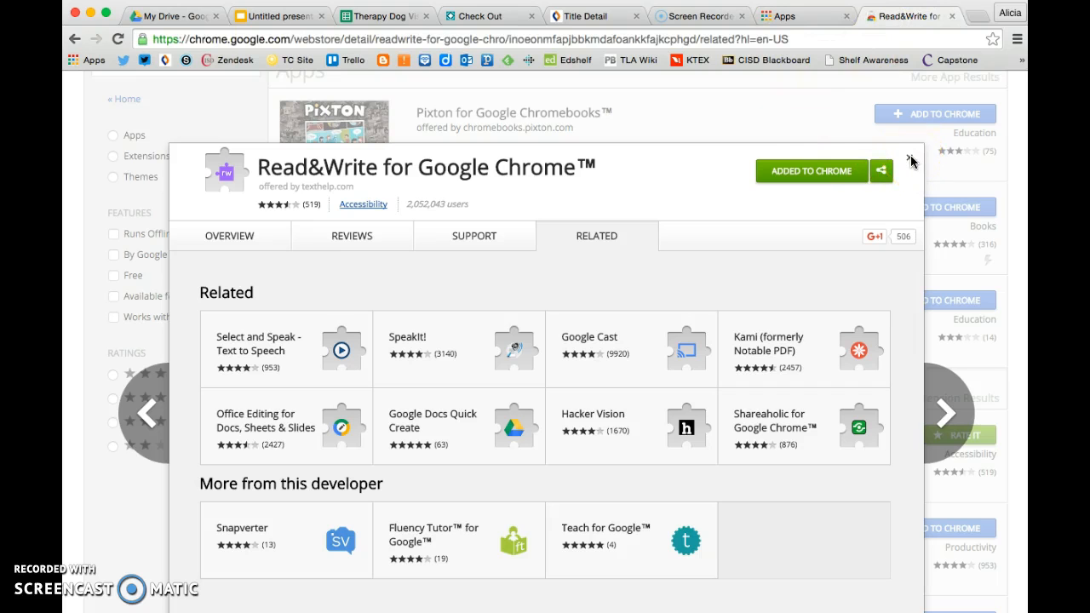
left_click(911, 162)
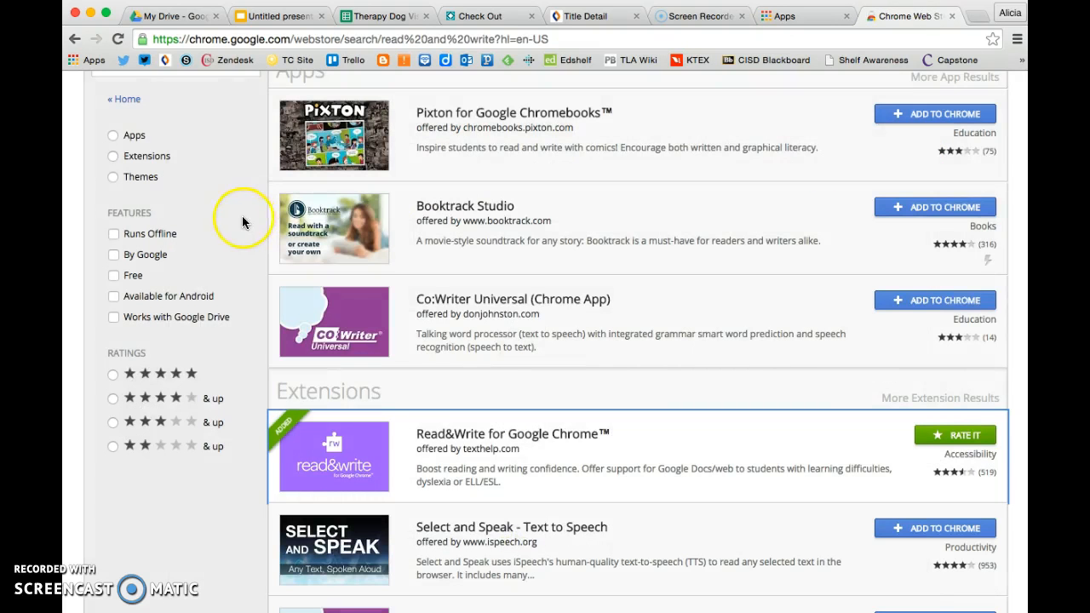
scroll("down", 3)
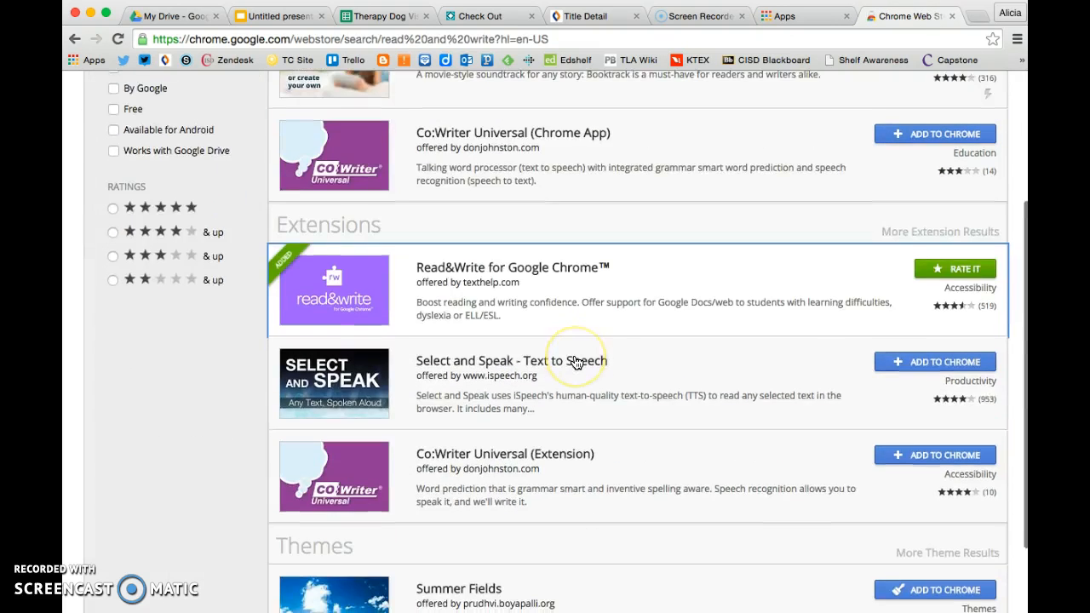
scroll("up", 3)
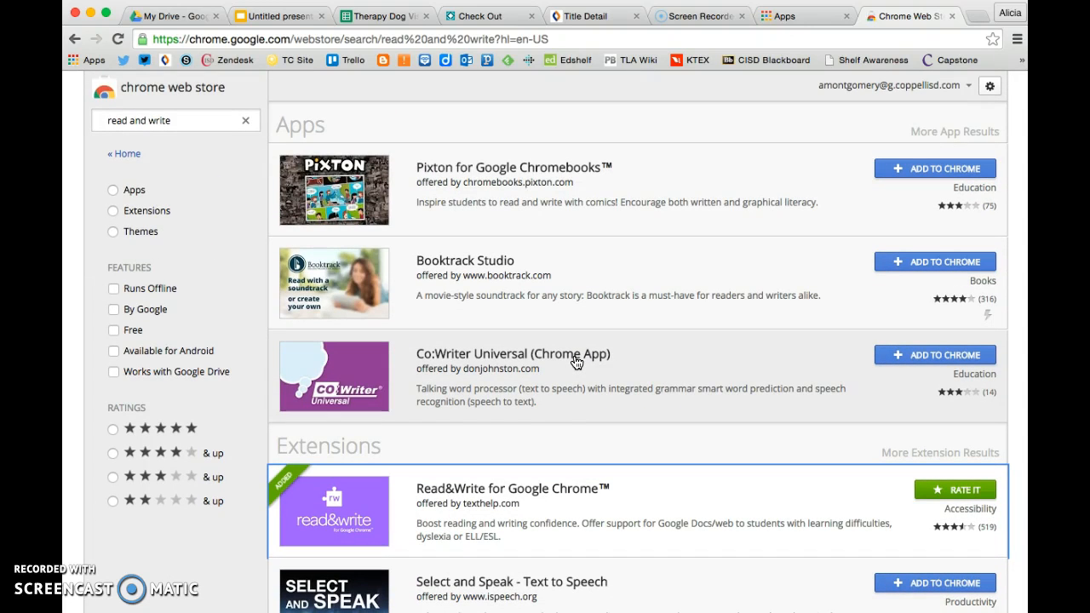